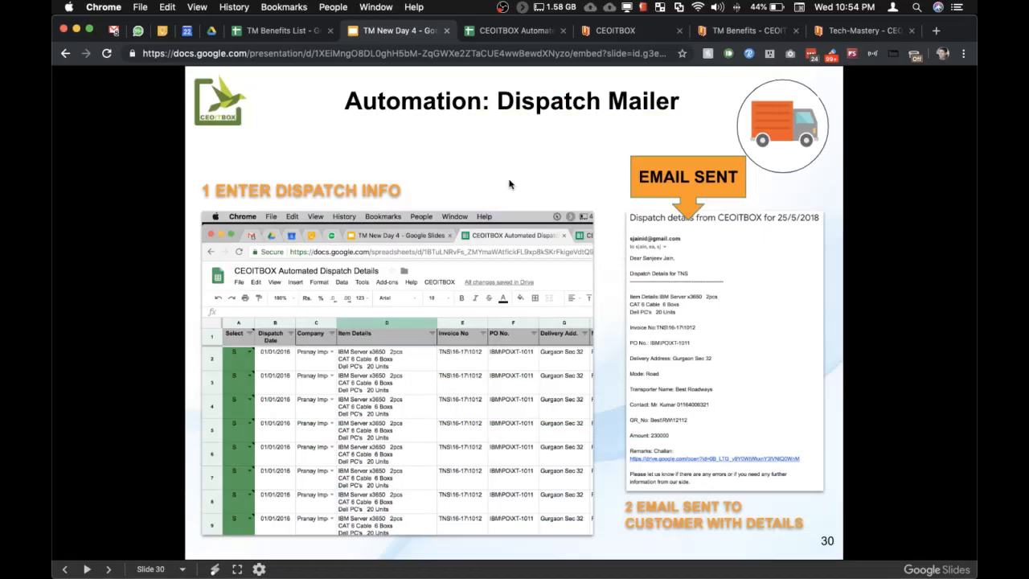
{"action": "mouse_move", "coordinate": [710, 81]}
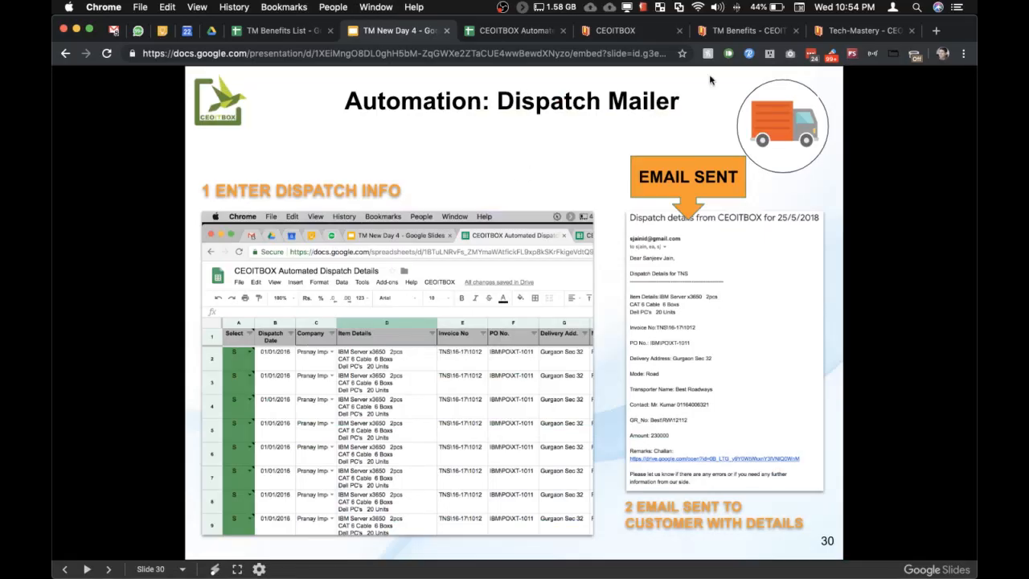
Switch from the Dispatch Mailer slide to the TM Benefits site page
{"action": "left_click", "coordinate": [732, 30]}
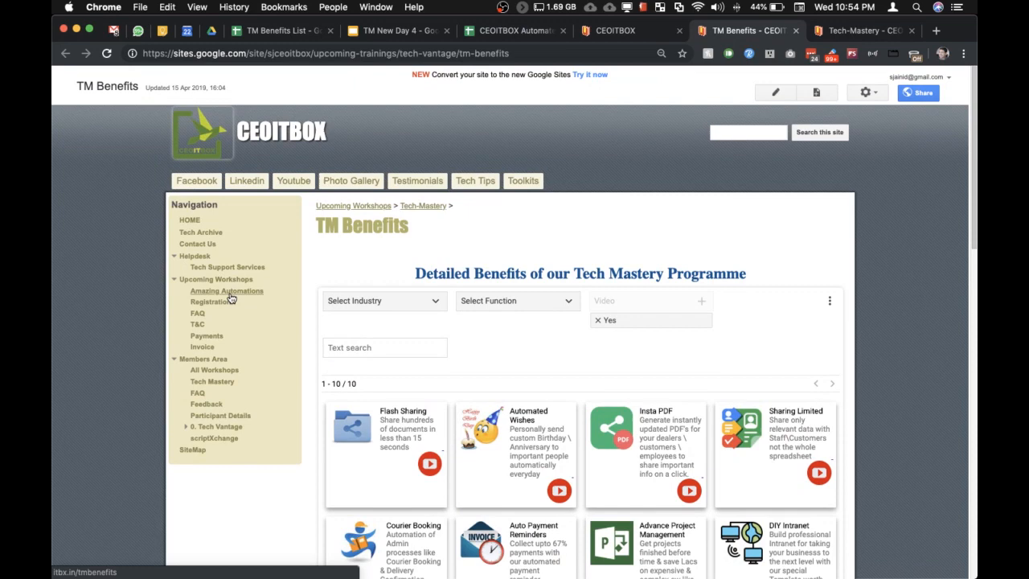
Clear the Video 'Yes' filter and filter the benefits list to the HR function (19 results)
{"action": "left_click", "coordinate": [517, 300]}
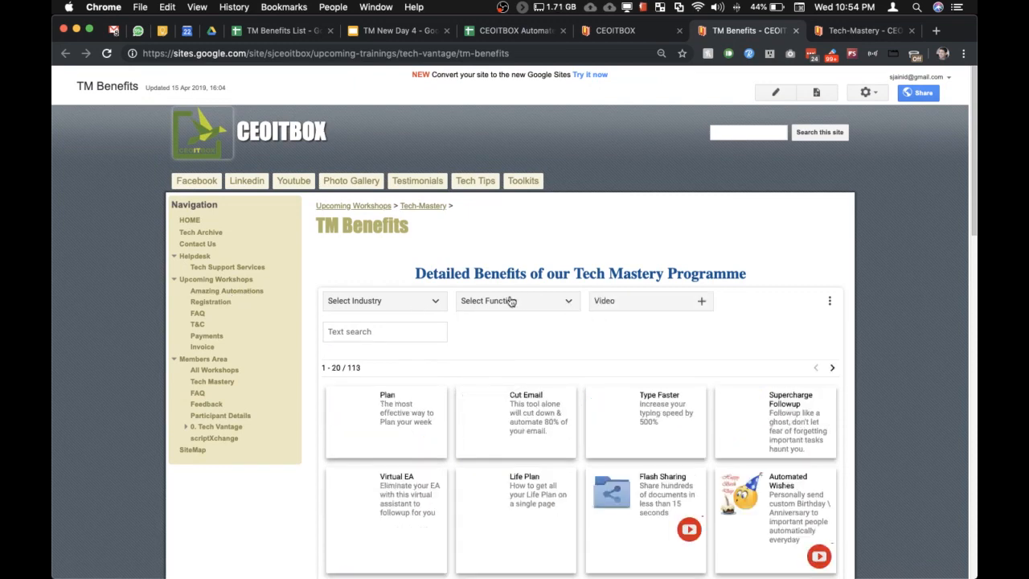
{"action": "left_click", "coordinate": [383, 301]}
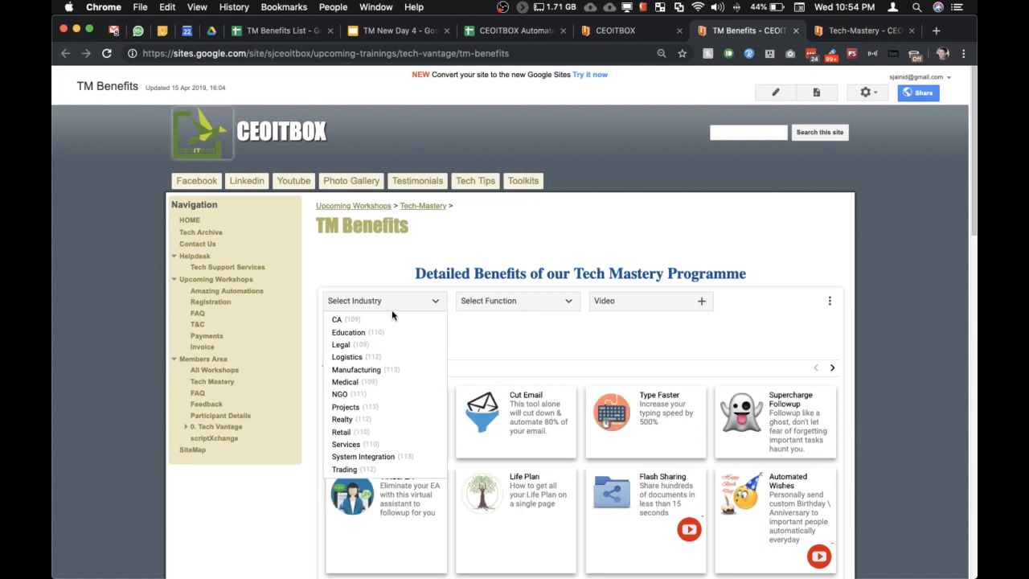
{"action": "mouse_move", "coordinate": [408, 337]}
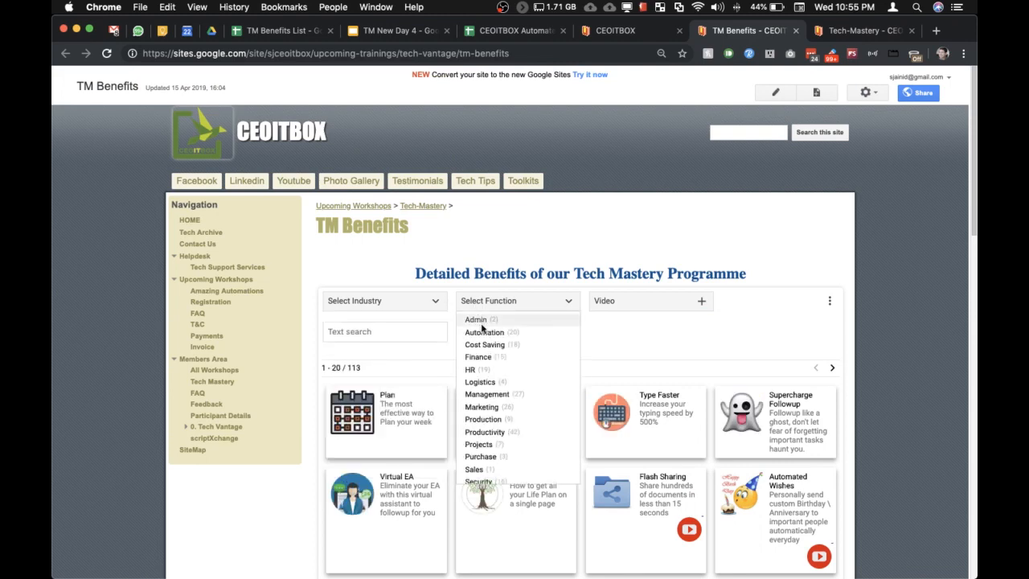
{"action": "left_click", "coordinate": [469, 368]}
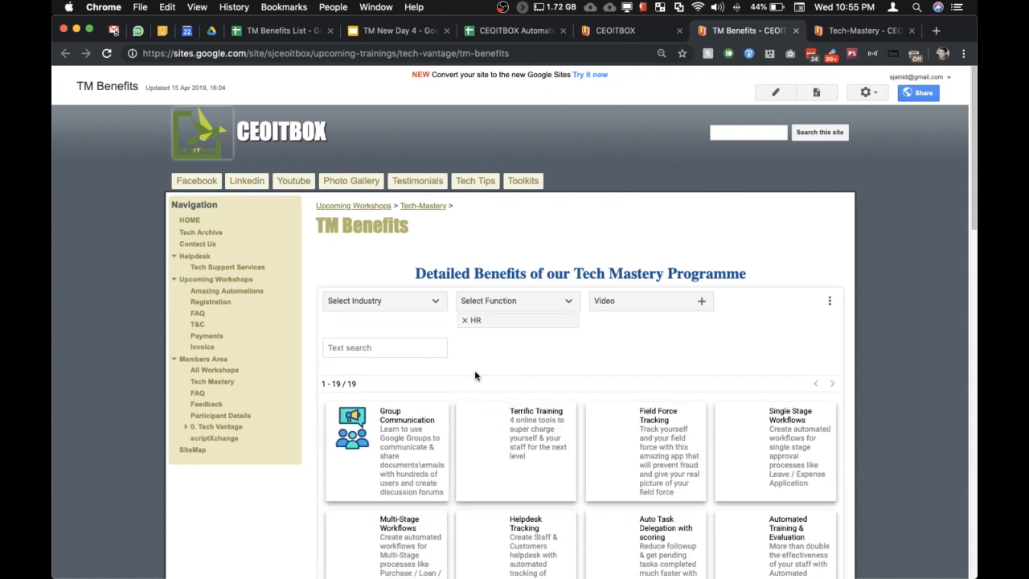
{"action": "scroll", "scroll_direction": "down", "scroll_amount": 3}
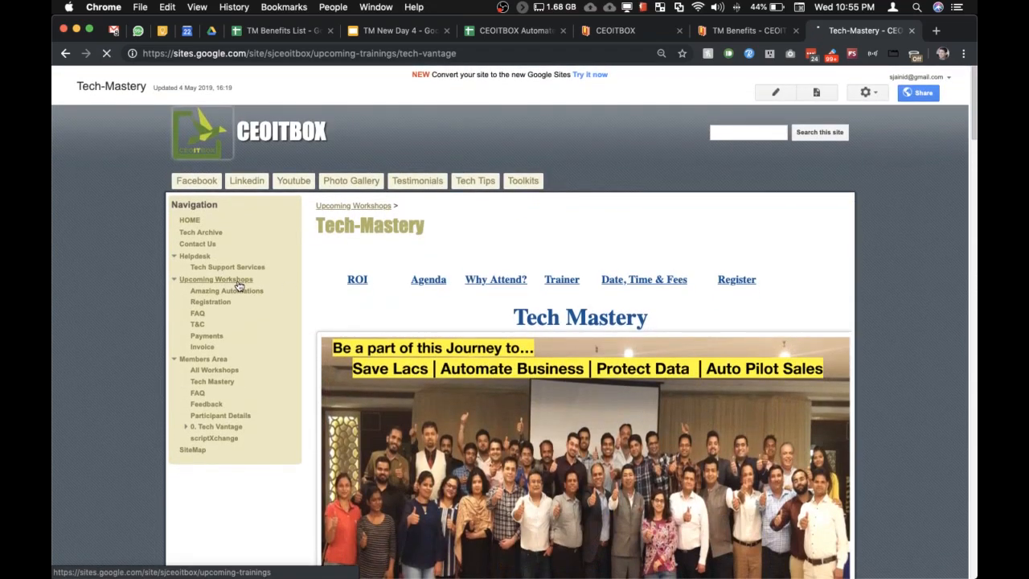
Go to Upcoming Workshops and open the Tech-Mastery workshop page from its card
{"action": "left_click", "coordinate": [216, 280]}
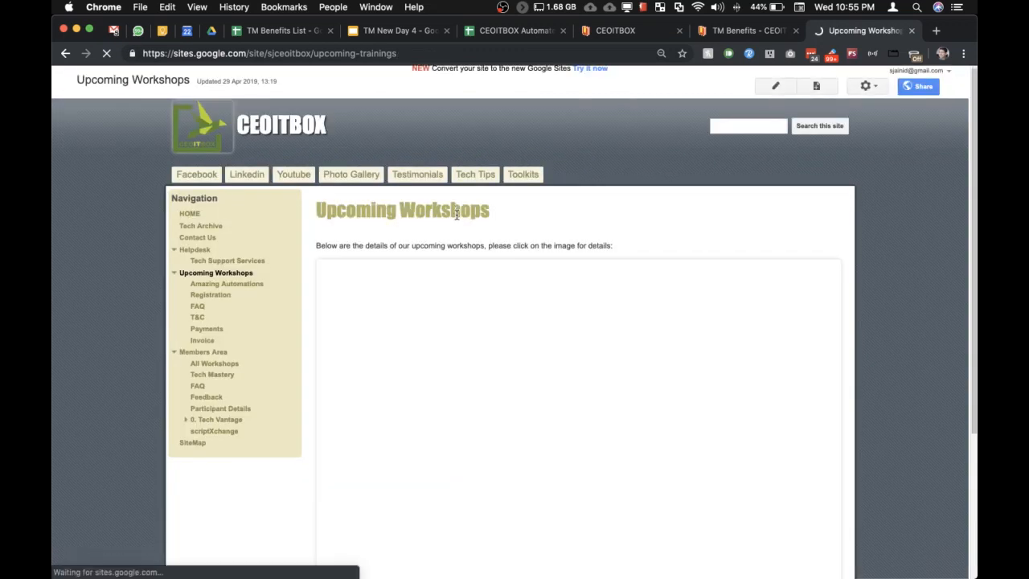
{"action": "scroll", "scroll_direction": "down", "scroll_amount": 3}
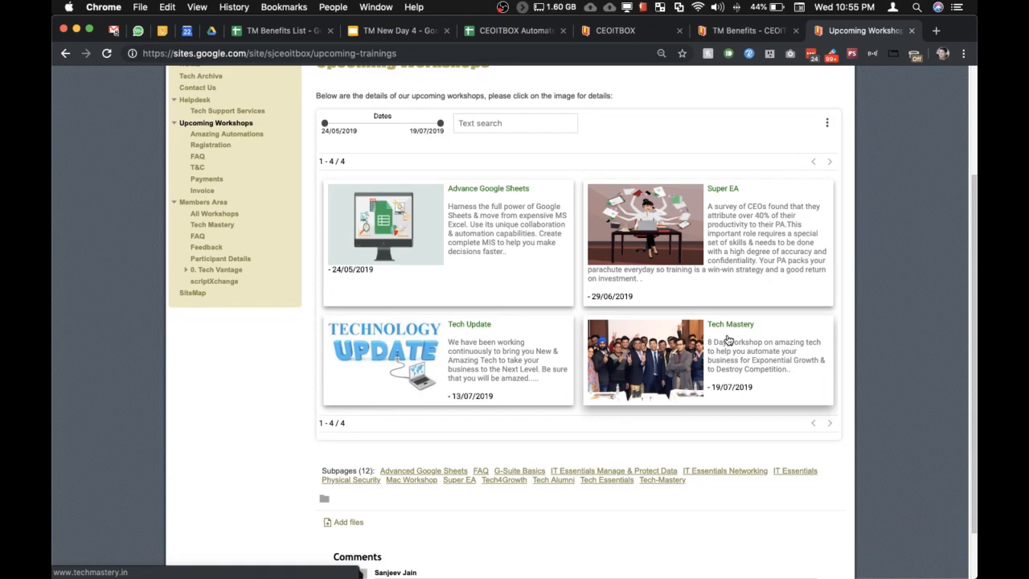
{"action": "left_click", "coordinate": [662, 479]}
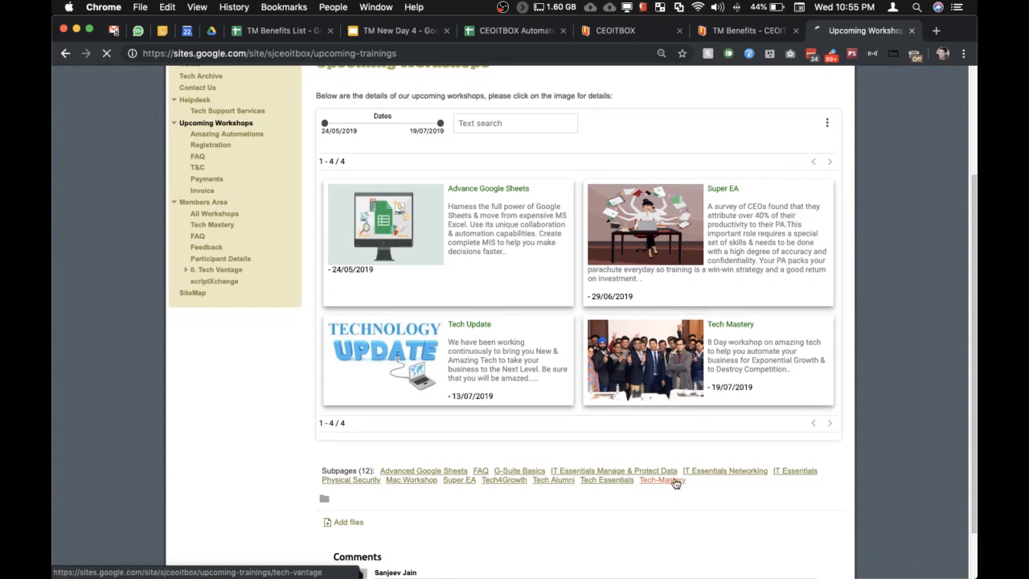
{"action": "left_click", "coordinate": [662, 479]}
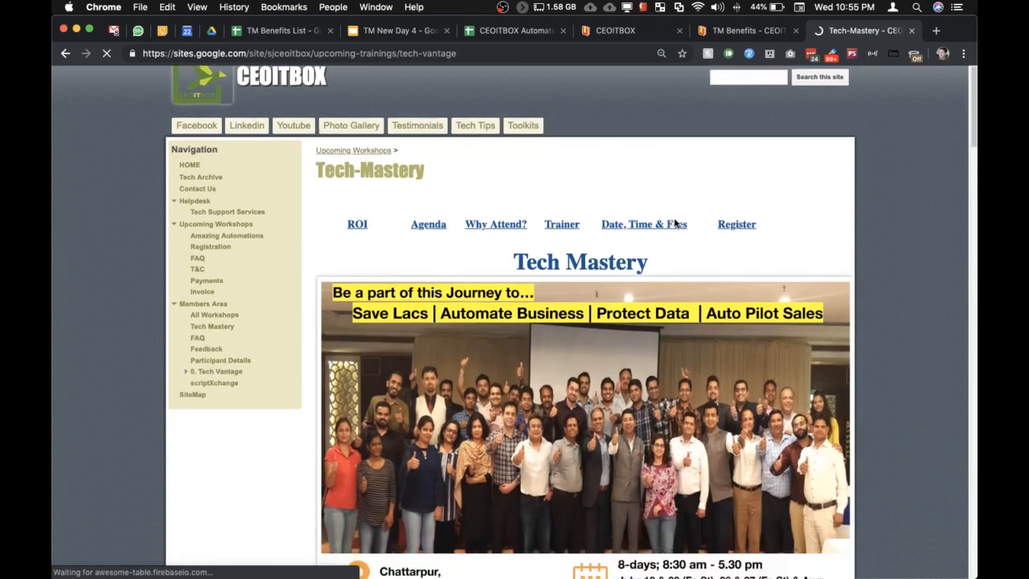
{"action": "scroll", "scroll_direction": "down", "scroll_amount": 3}
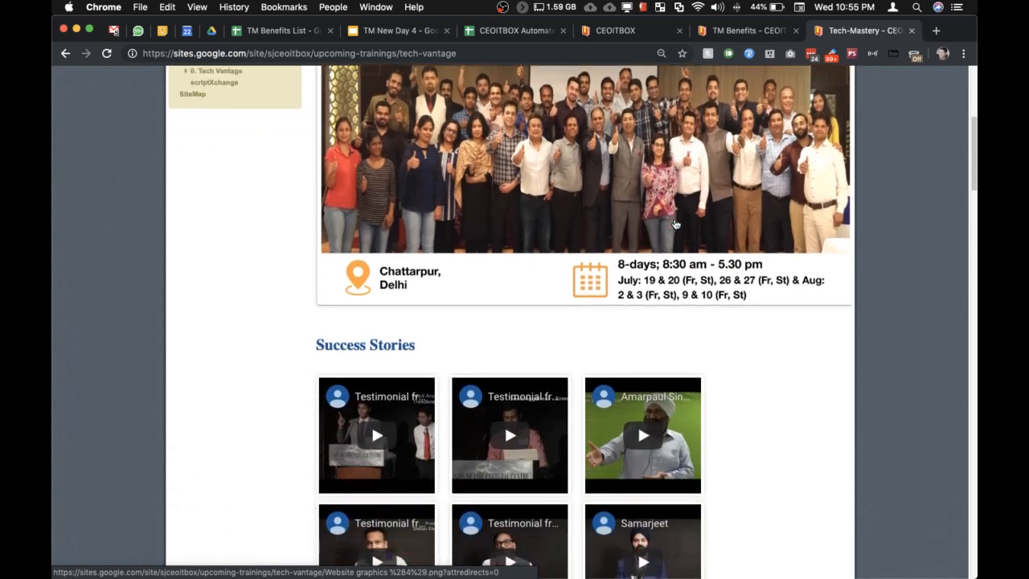
{"action": "scroll", "scroll_direction": "down", "scroll_amount": 3}
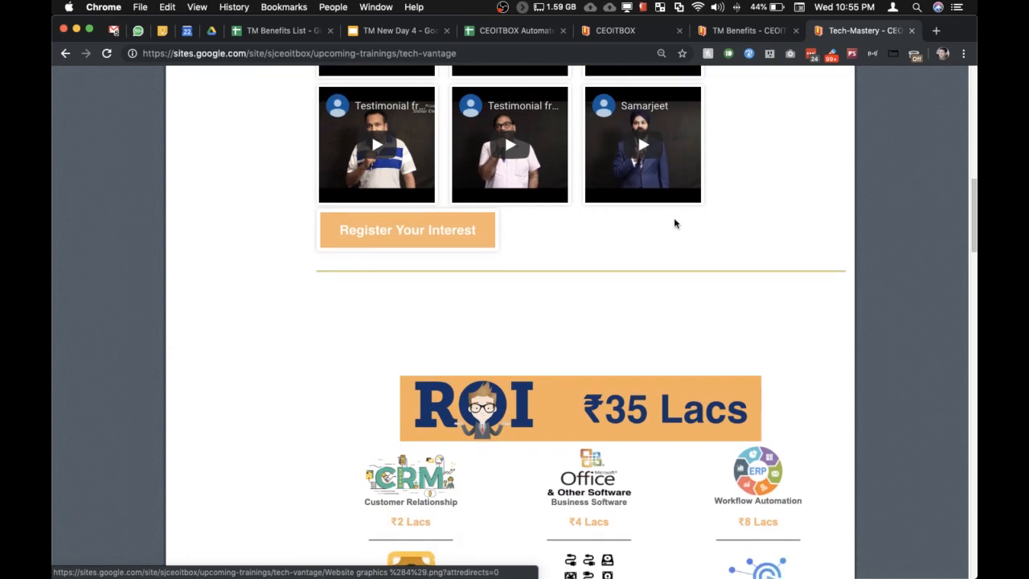
{"action": "scroll", "scroll_direction": "down", "scroll_amount": 3}
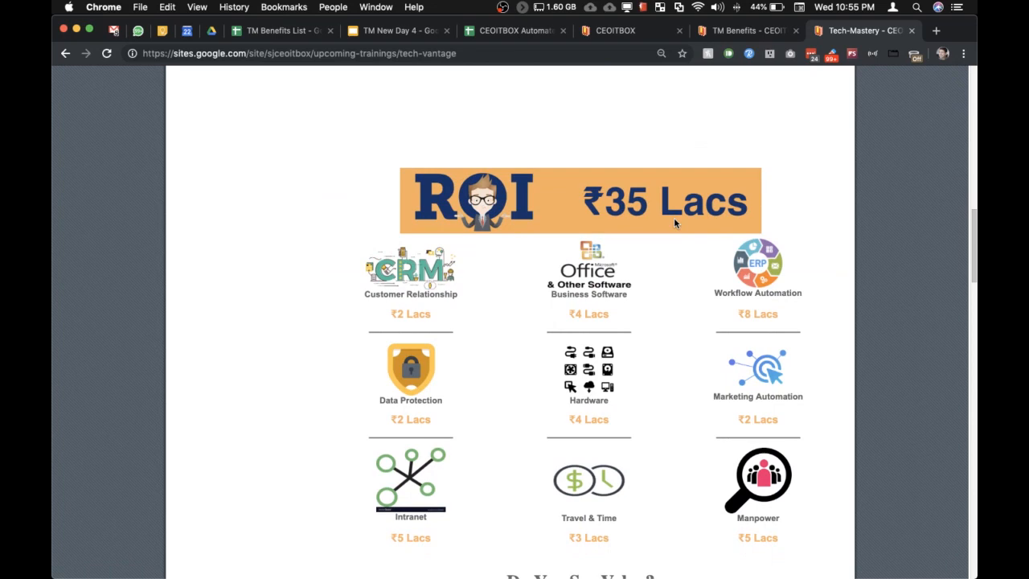
{"action": "scroll", "scroll_direction": "down", "scroll_amount": 3}
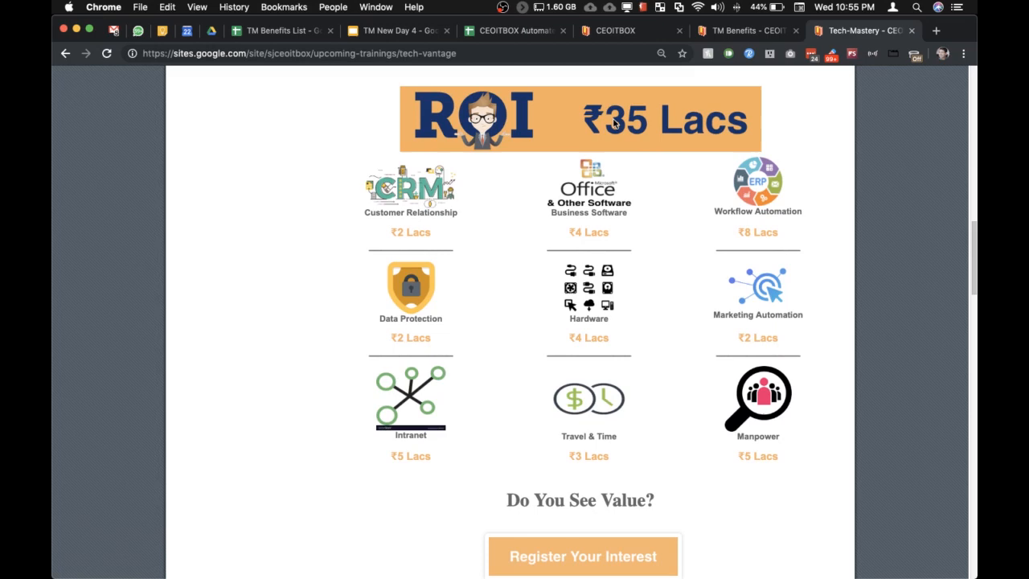
{"action": "mouse_move", "coordinate": [440, 312]}
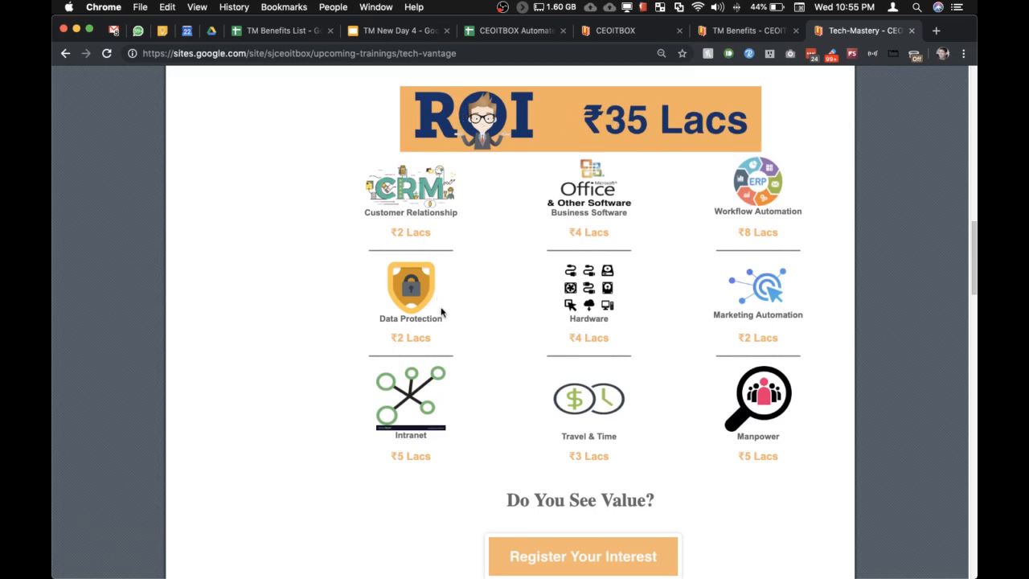
{"action": "mouse_move", "coordinate": [585, 199]}
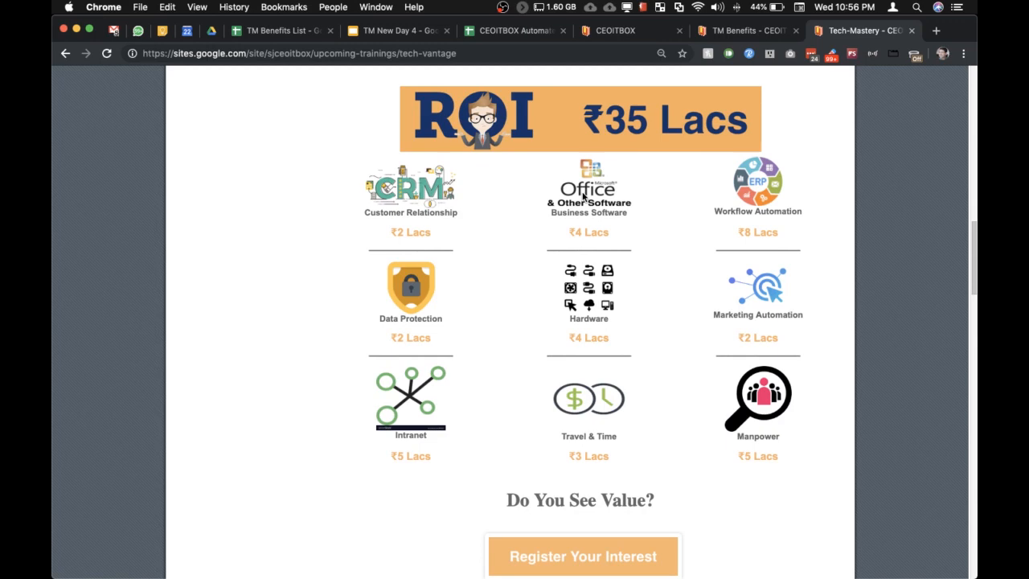
{"action": "scroll", "scroll_direction": "down", "scroll_amount": 3}
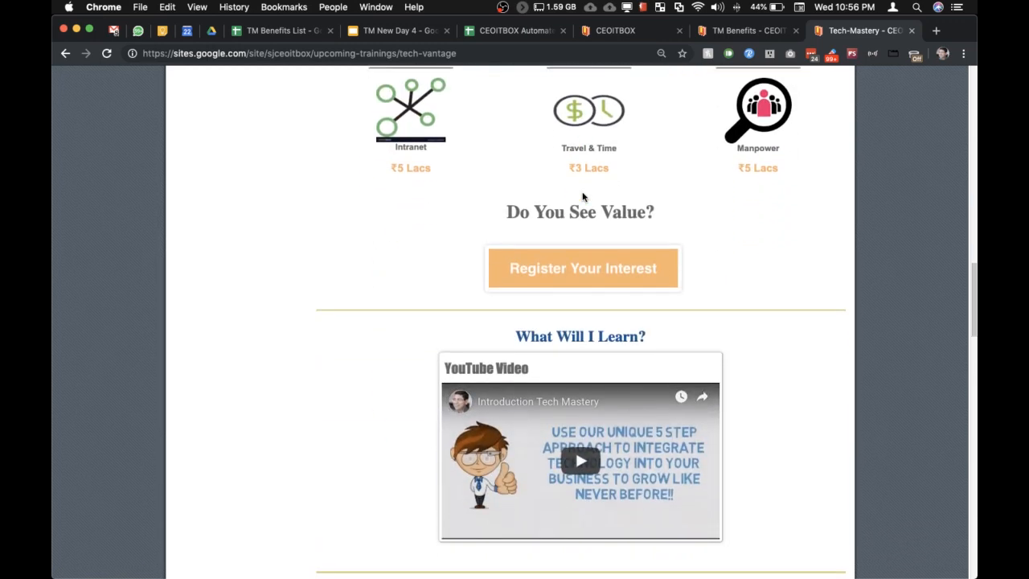
{"action": "scroll", "scroll_direction": "up", "scroll_amount": 3}
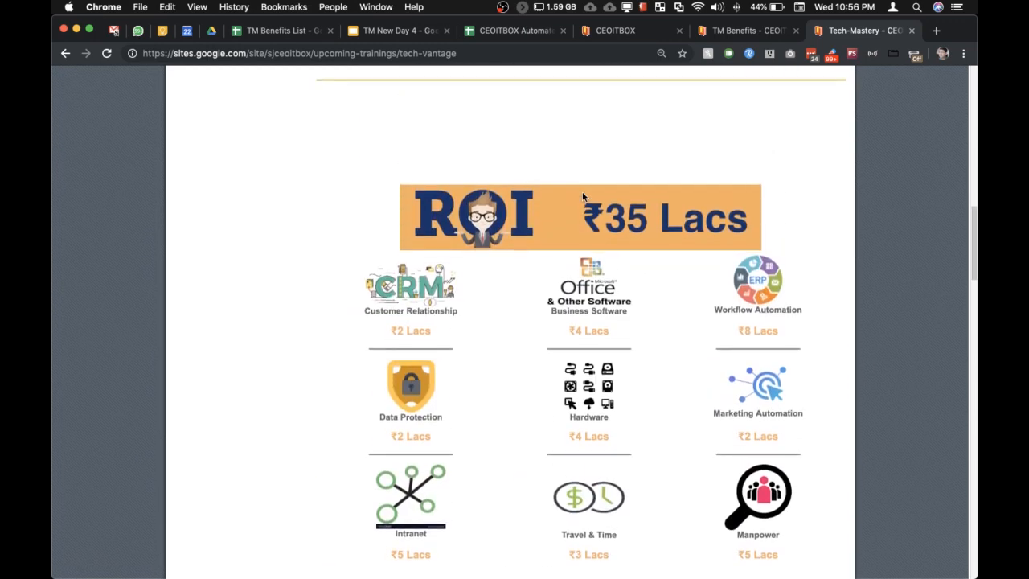
{"action": "scroll", "scroll_direction": "down", "scroll_amount": 3}
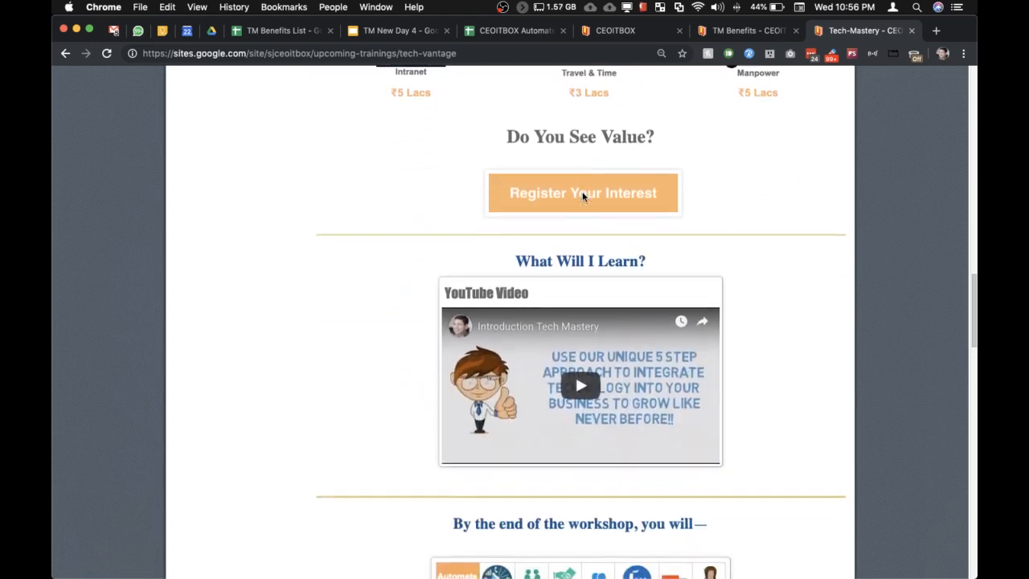
{"action": "scroll", "scroll_direction": "down", "scroll_amount": 3}
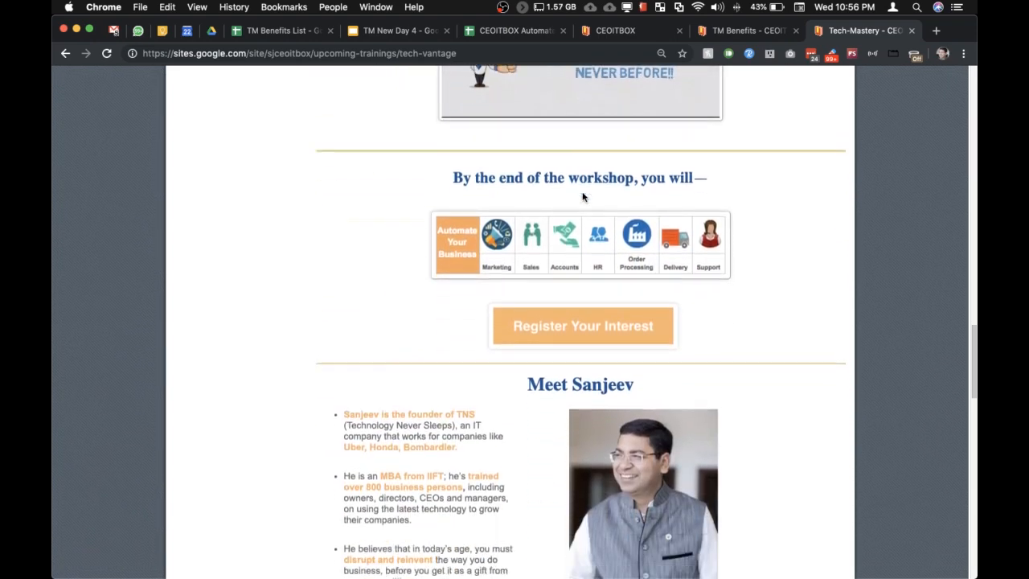
{"action": "scroll", "scroll_direction": "down", "scroll_amount": 3}
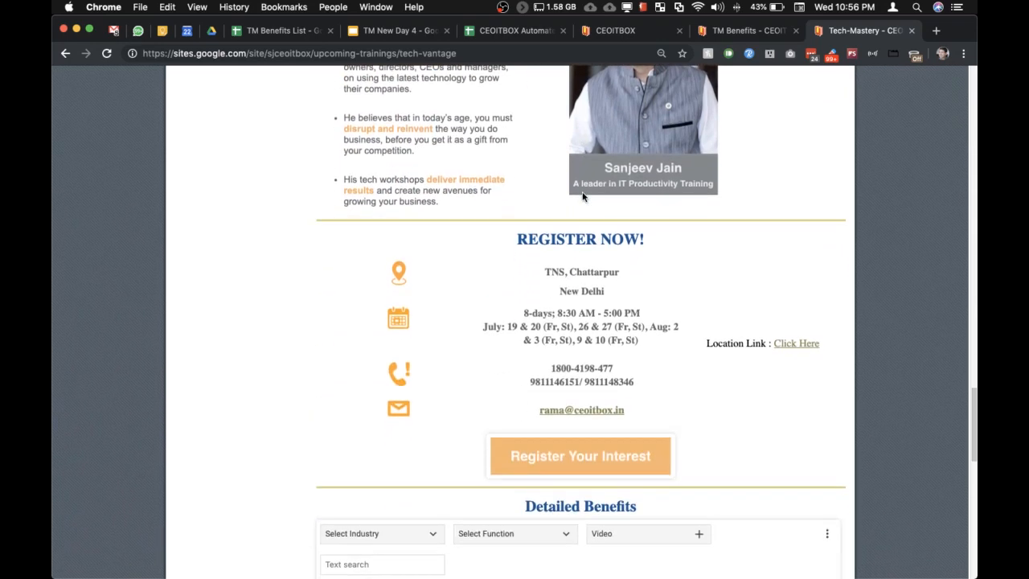
{"action": "scroll", "scroll_direction": "down", "scroll_amount": 3}
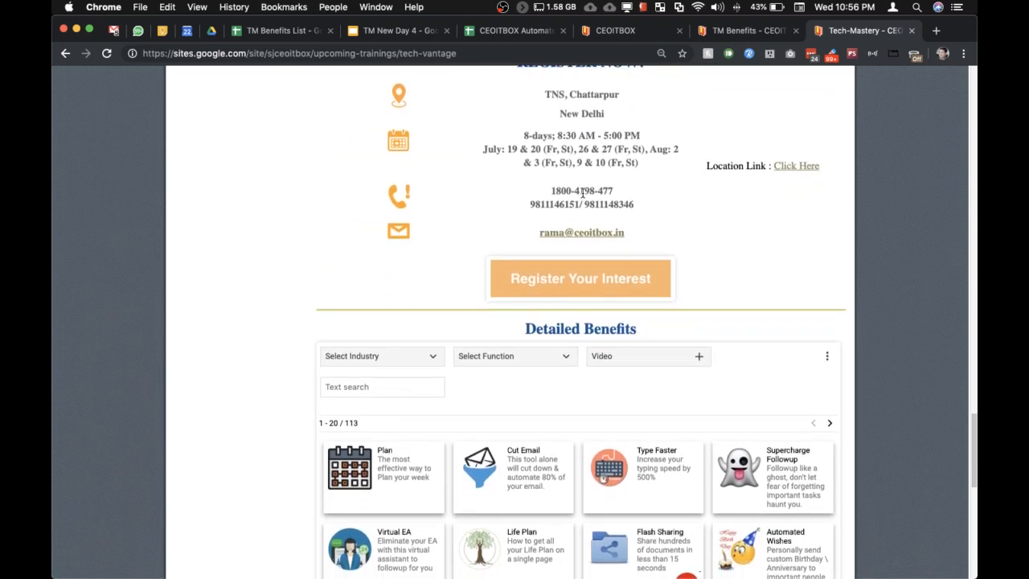
{"action": "scroll", "scroll_direction": "down", "scroll_amount": 3}
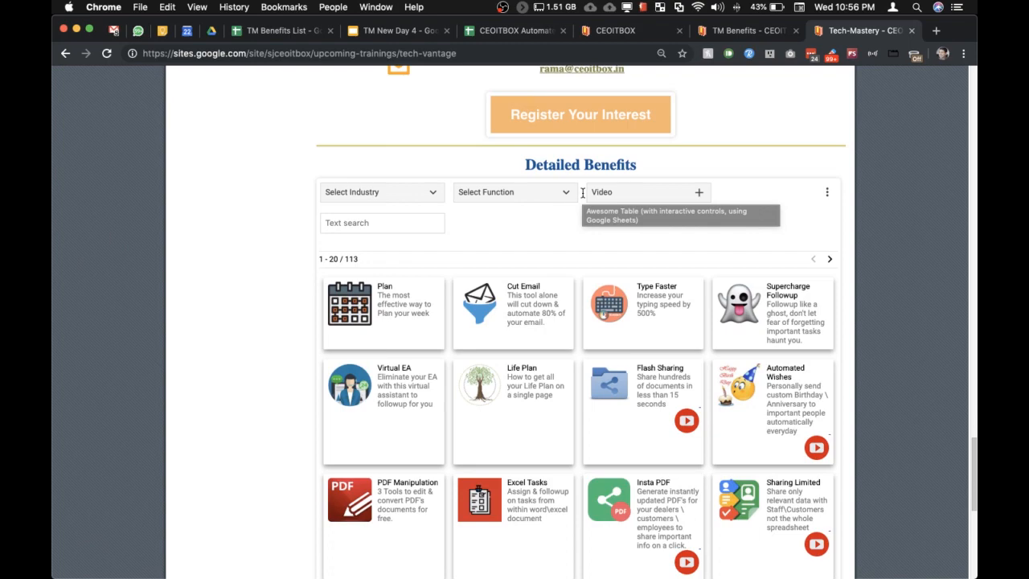
{"action": "scroll", "scroll_direction": "down", "scroll_amount": 3}
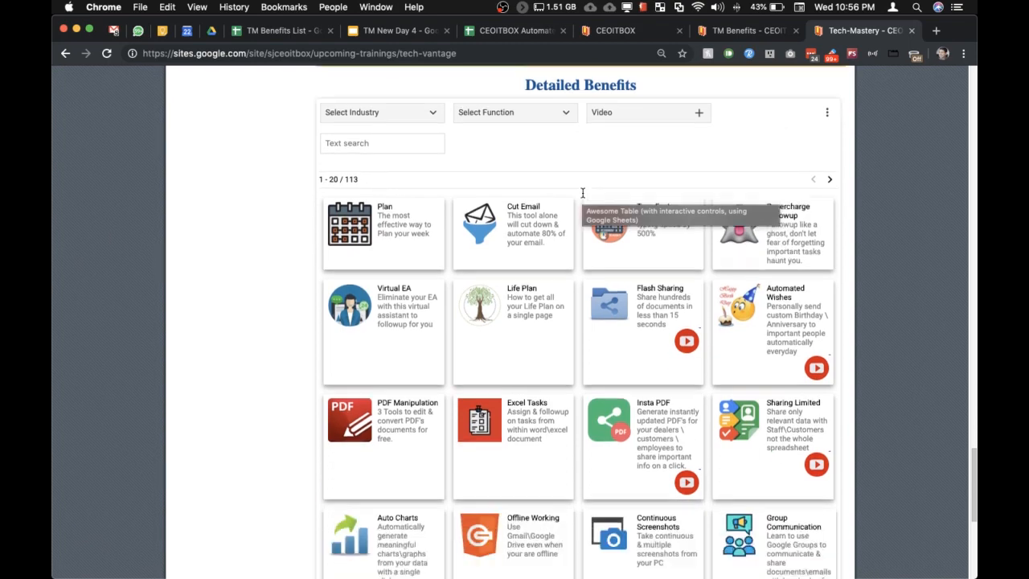
{"action": "scroll", "scroll_direction": "down", "scroll_amount": 3}
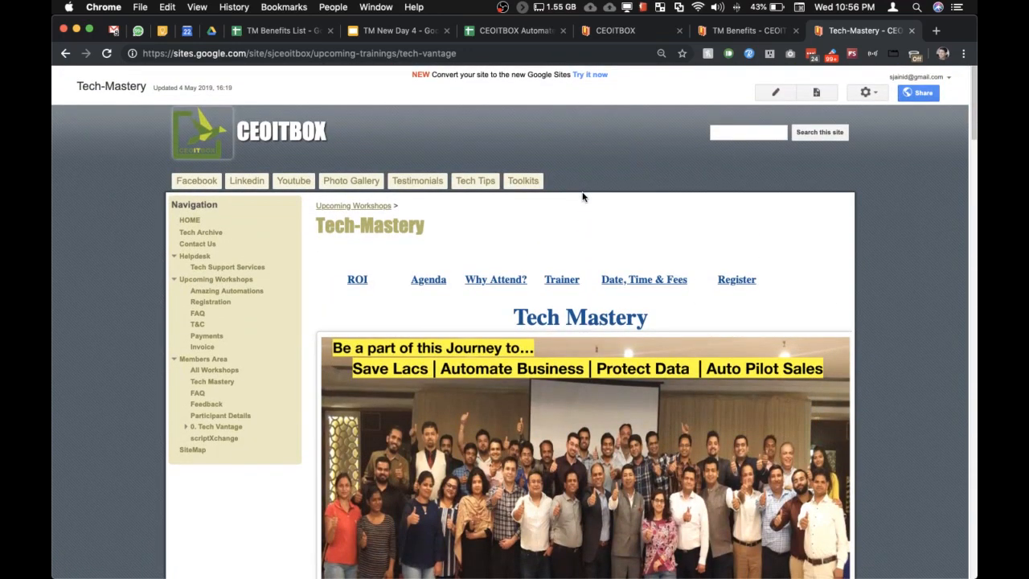
{"action": "mouse_move", "coordinate": [575, 176]}
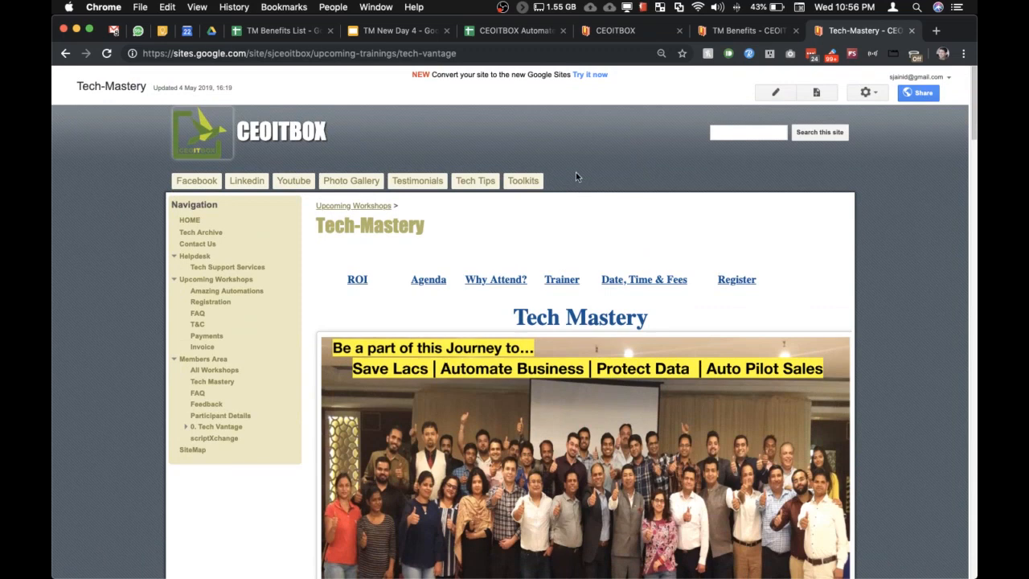